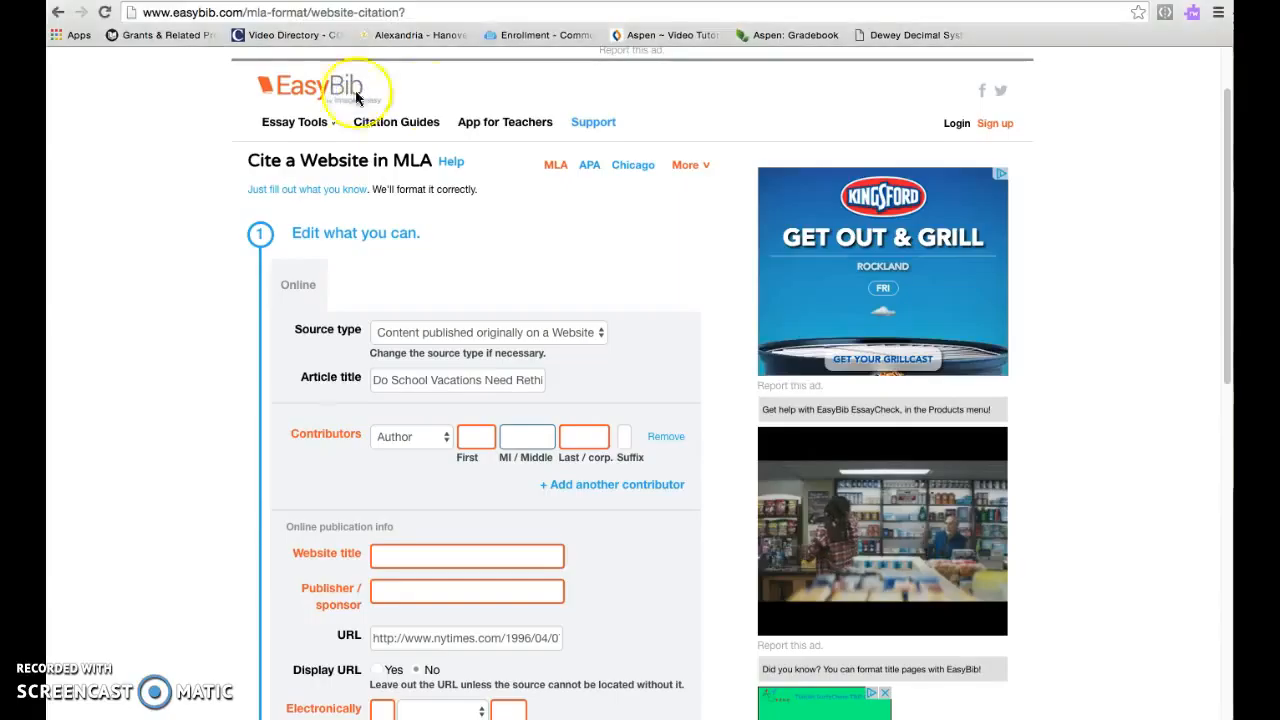
pyautogui.moveTo(455, 105)
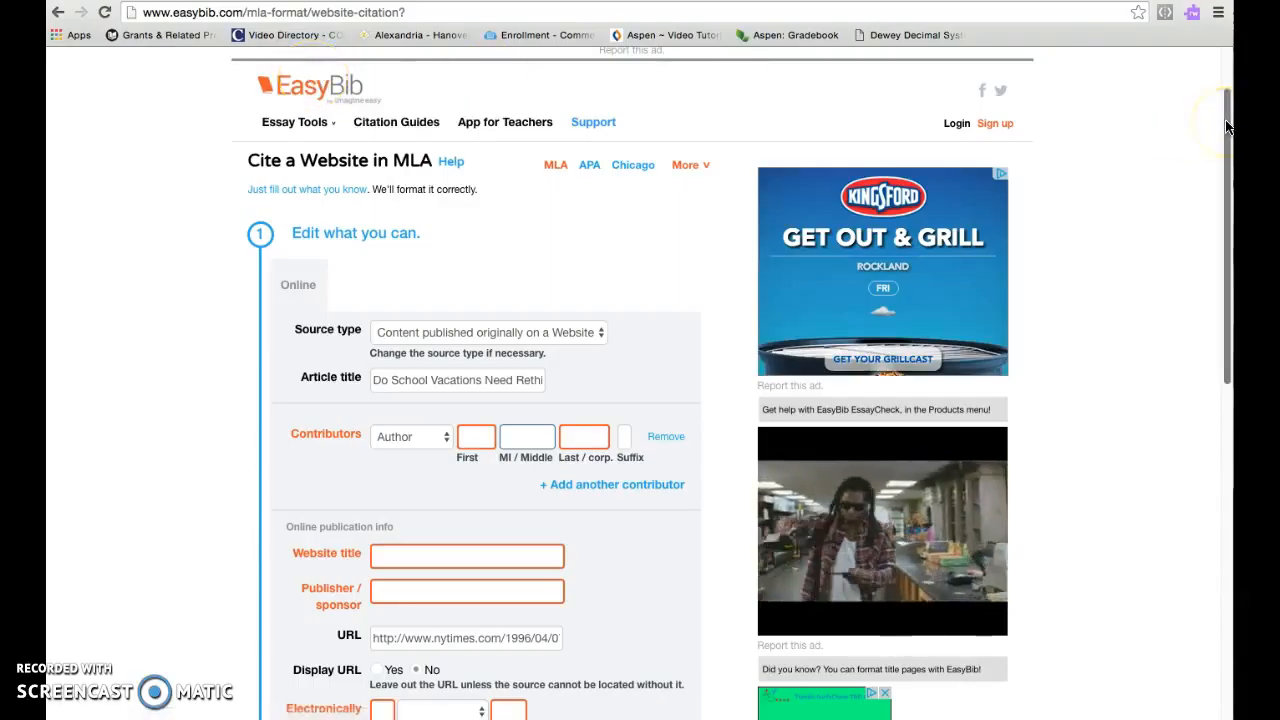
# Step: Select the MLA source citation in Gale PowerSearch's Source Citation box for copying
pyautogui.scroll(-3)
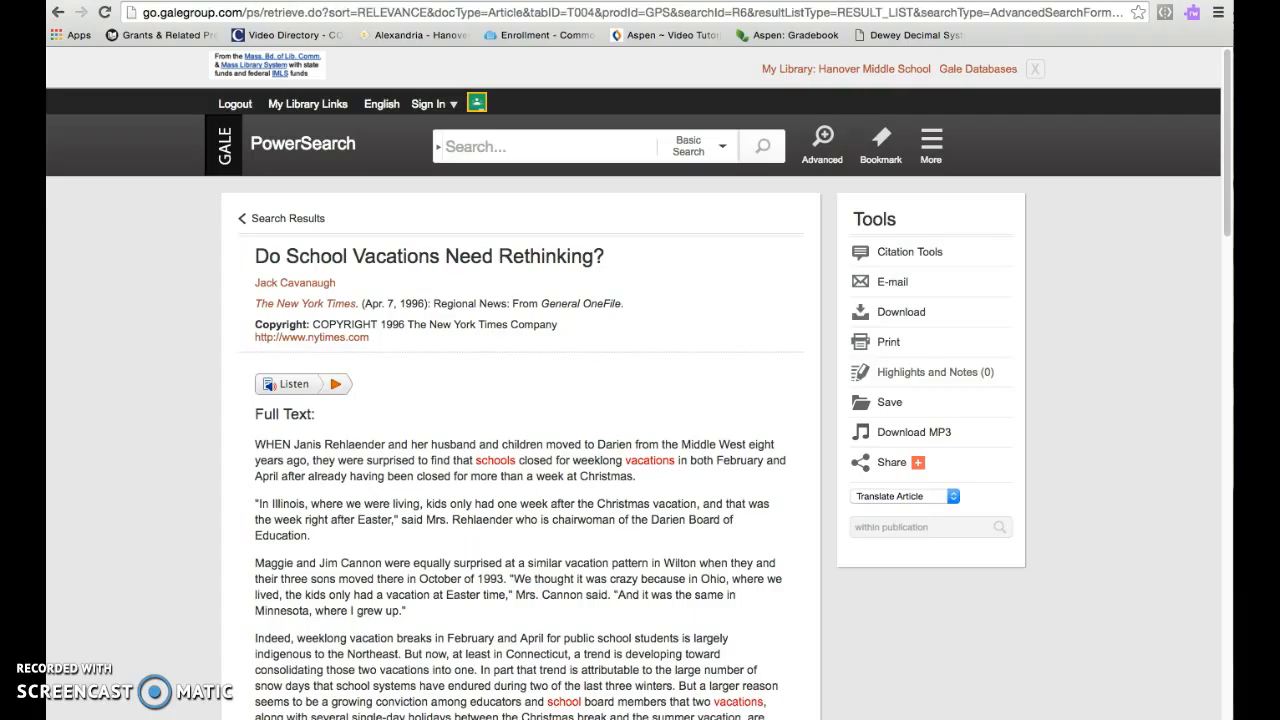
pyautogui.moveTo(1067, 263)
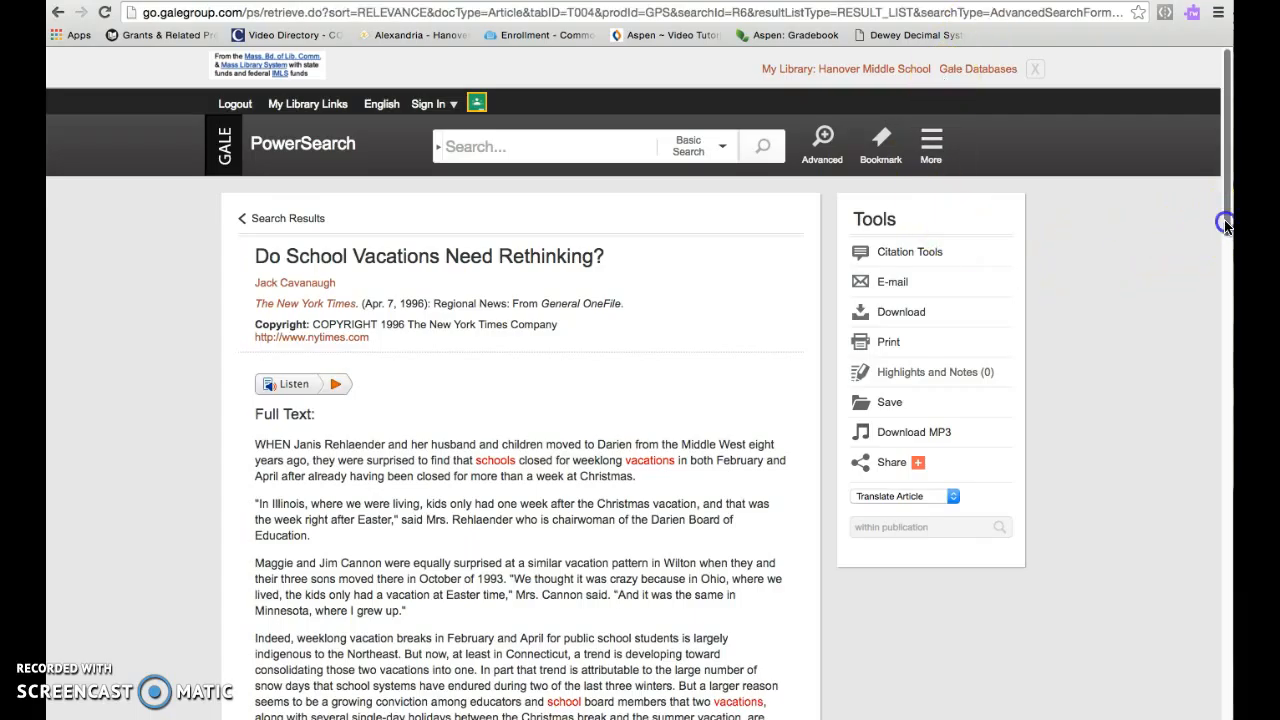
pyautogui.scroll(-3)
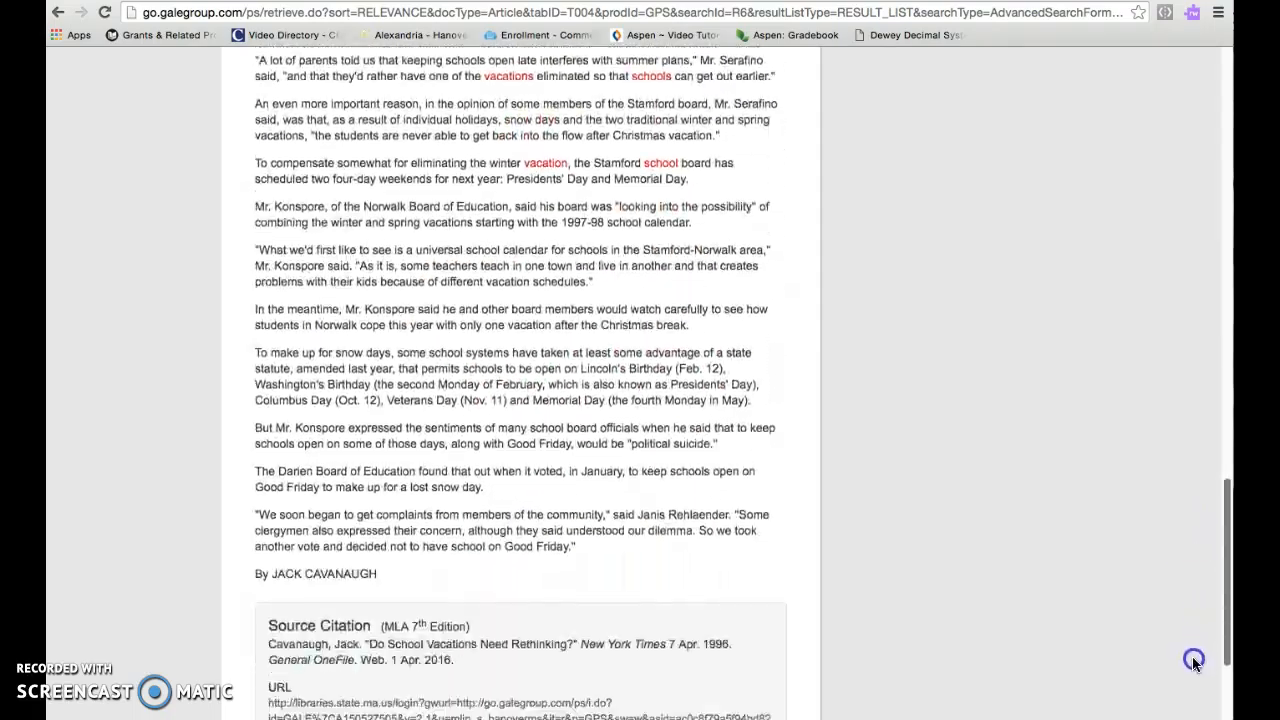
pyautogui.scroll(-3)
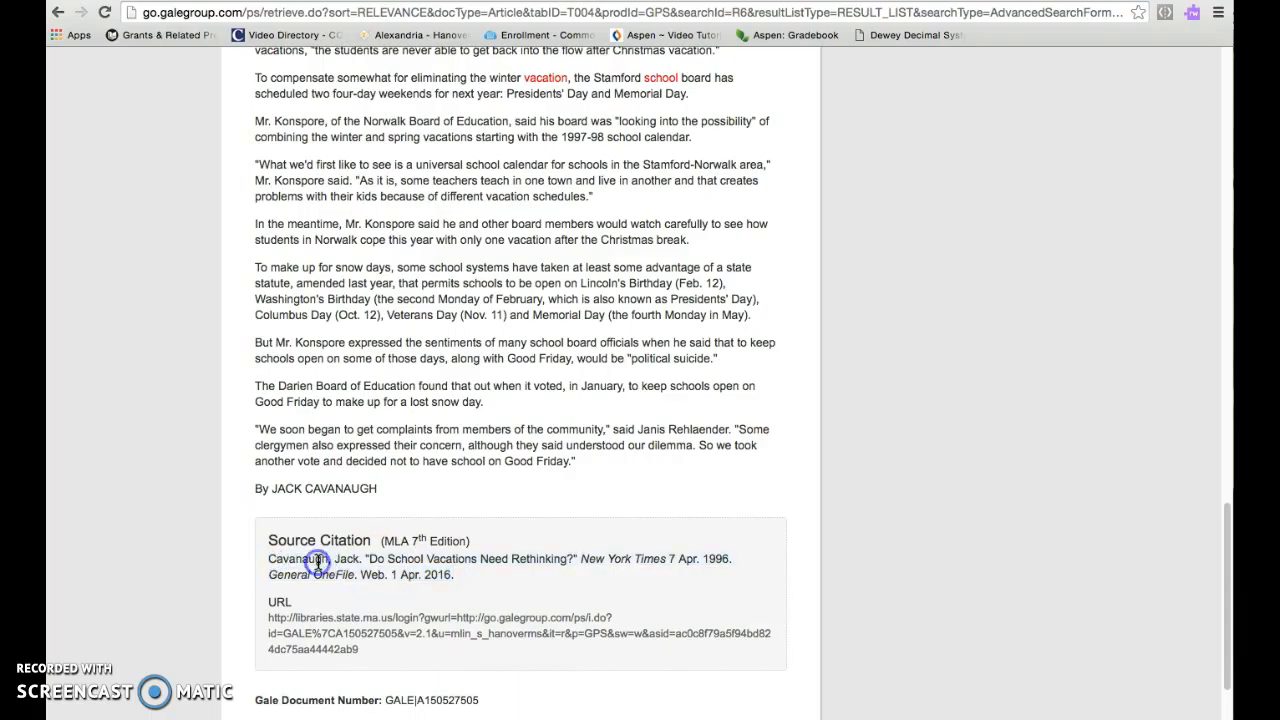
pyautogui.moveTo(267, 559); pyautogui.dragTo(453, 574)
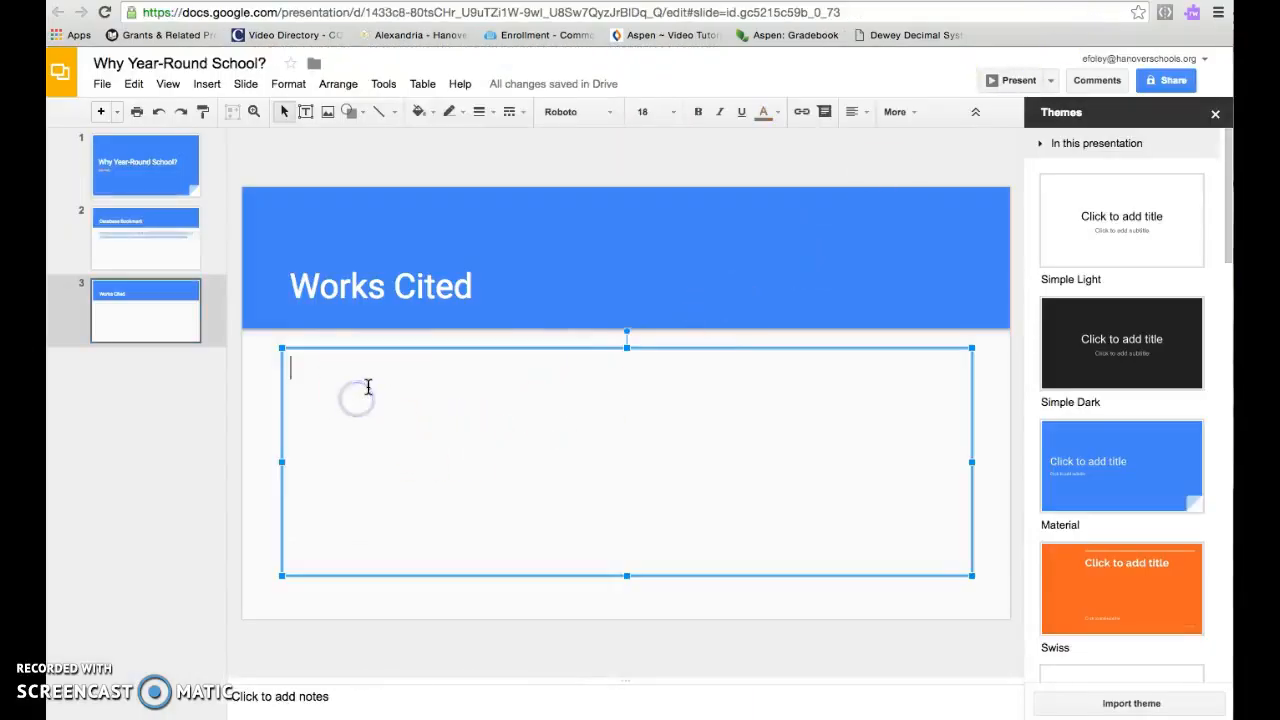
# Step: Paste Cavanaugh's "Do School Vacations Need Rethinking?" MLA citation into the slide body
pyautogui.write('Cavanaugh, Jack. "Do School Vacations Need Rethinking?" New York Times 7 Apr. 1996. General OneFile. Web. 1 Apr. 2016.')
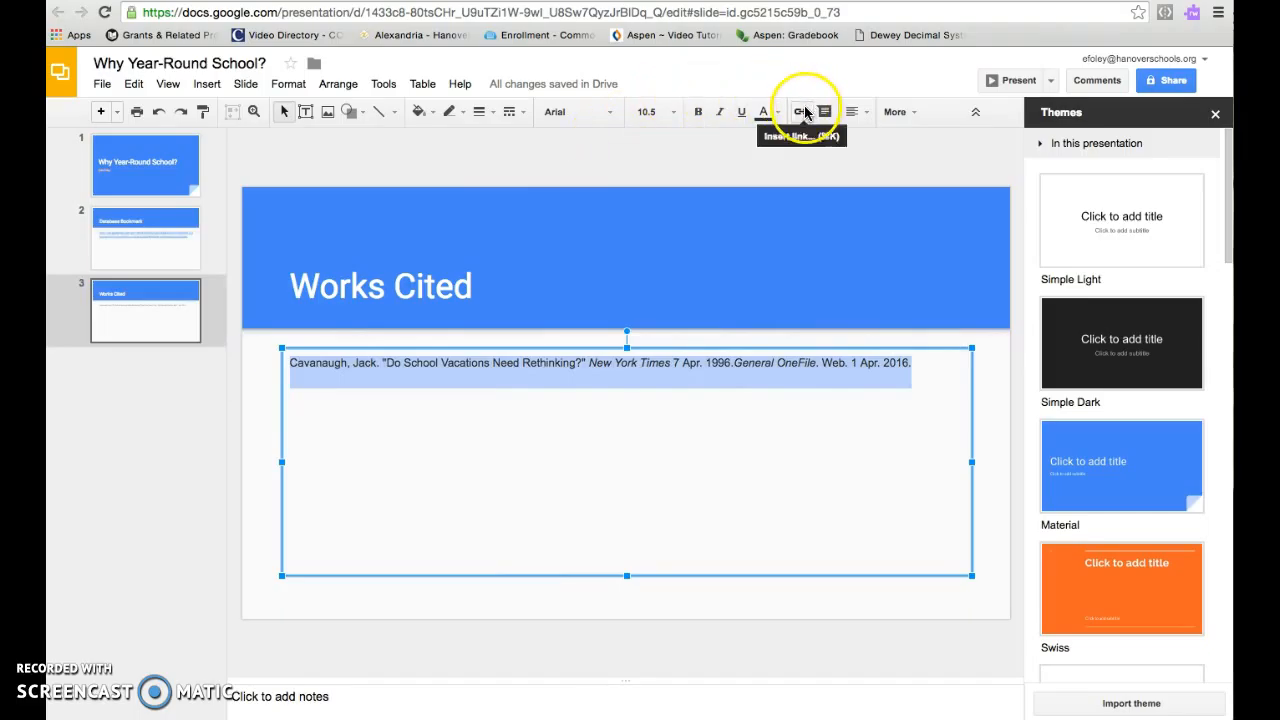
# Step: Link the Cavanaugh citation to the article's Gale library URL and verify the address
pyautogui.click(801, 111)
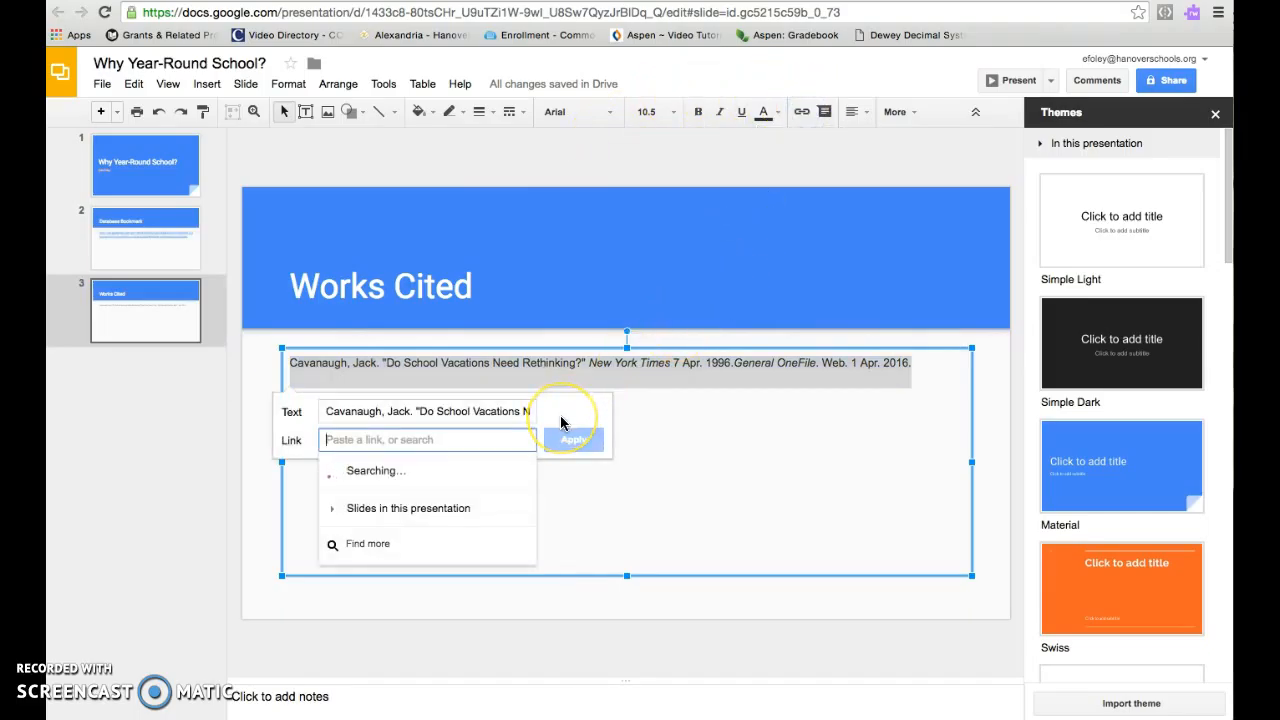
pyautogui.click(574, 440)
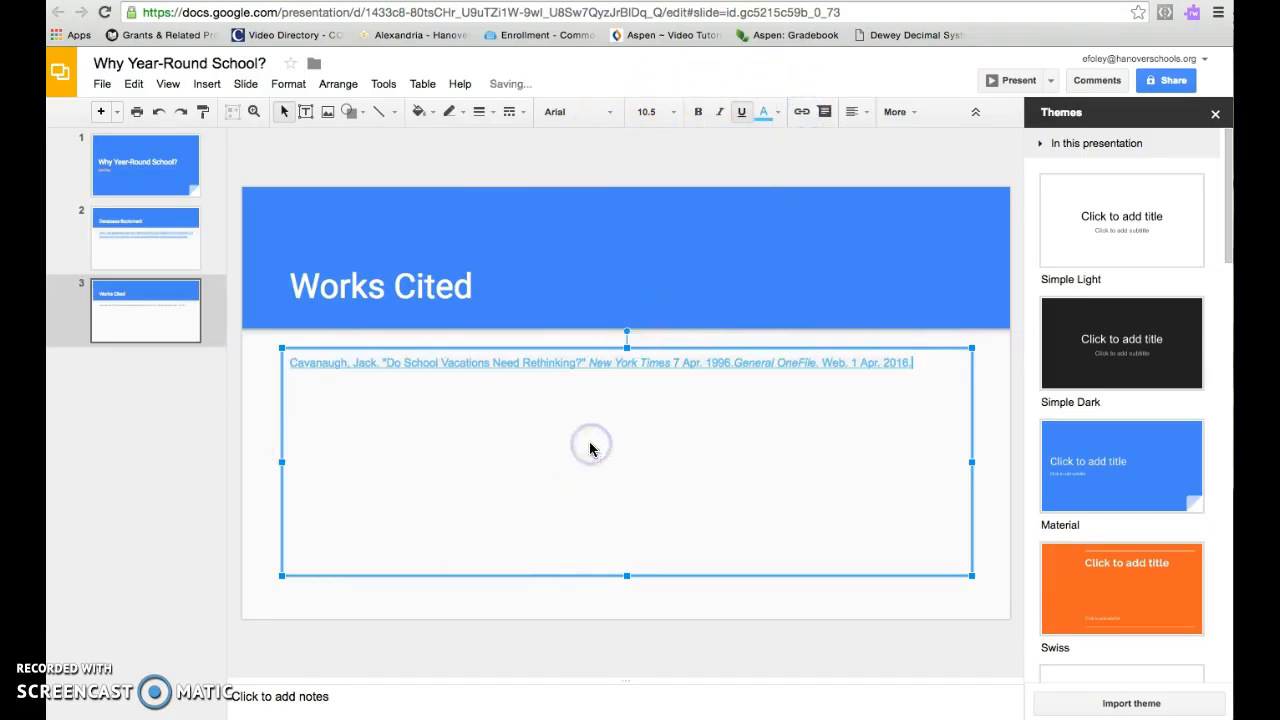
pyautogui.moveTo(990, 70)
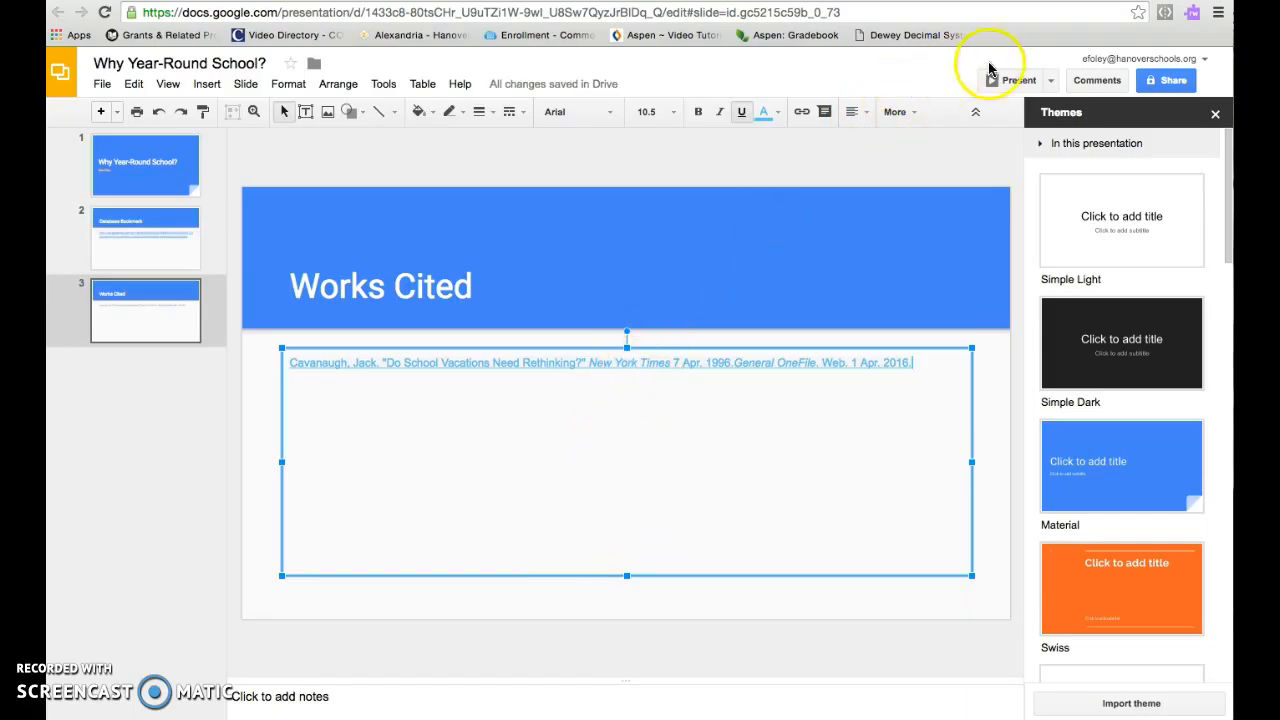
pyautogui.click(768, 364)
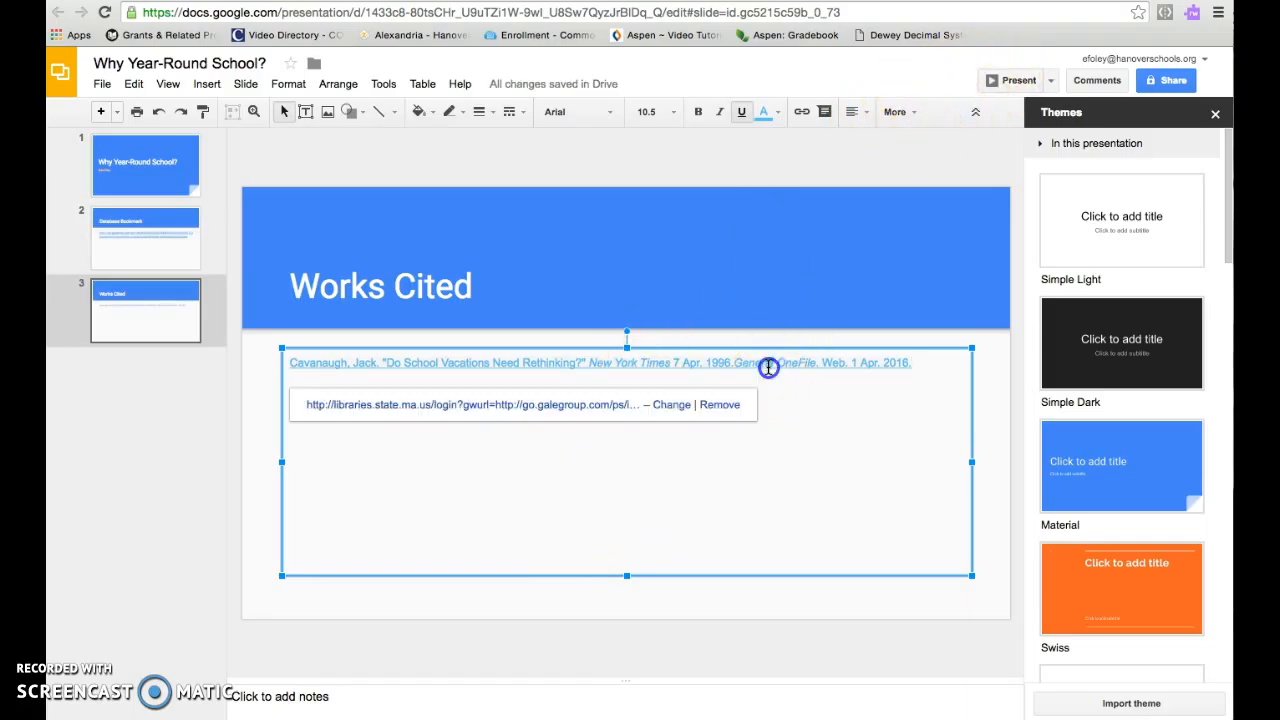